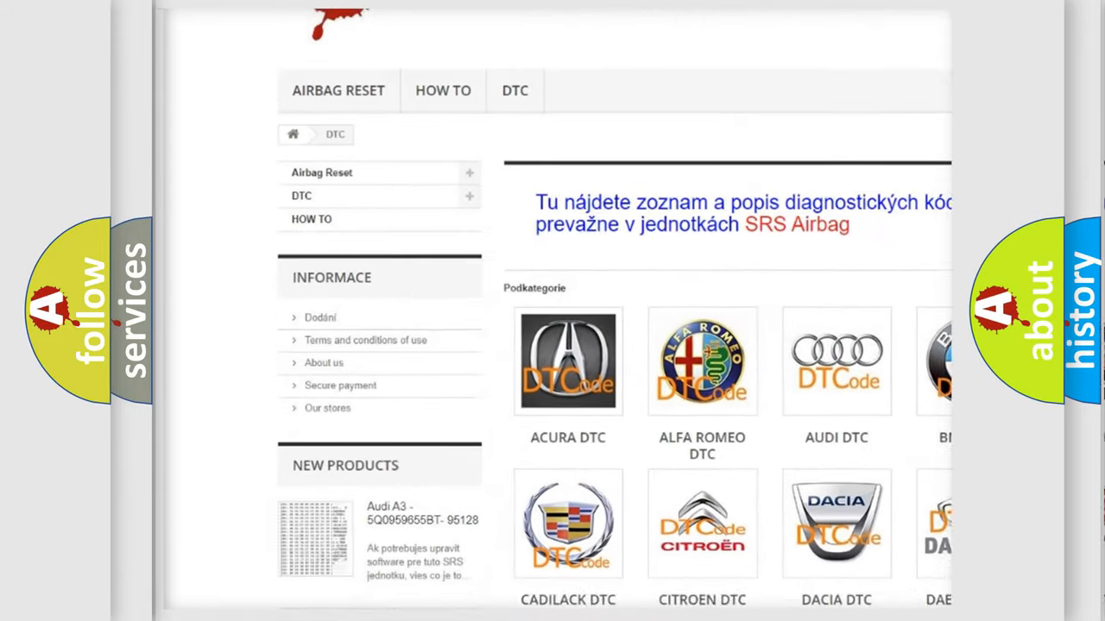
{"action": "scroll", "scroll_direction": "down", "scroll_amount": 3}
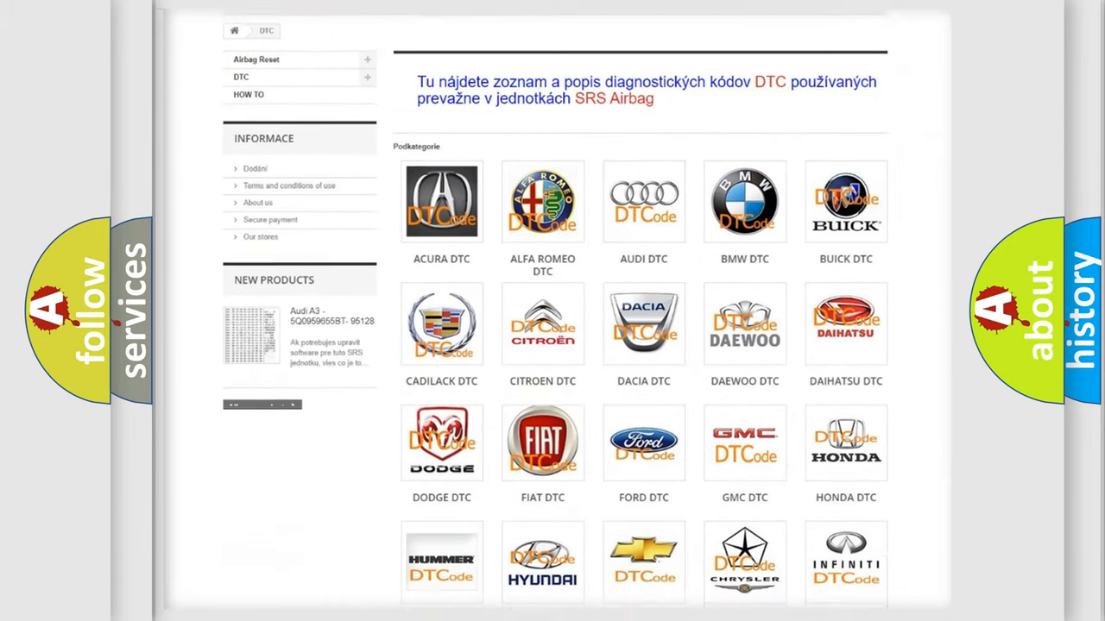
{"action": "scroll", "scroll_direction": "down", "scroll_amount": 3}
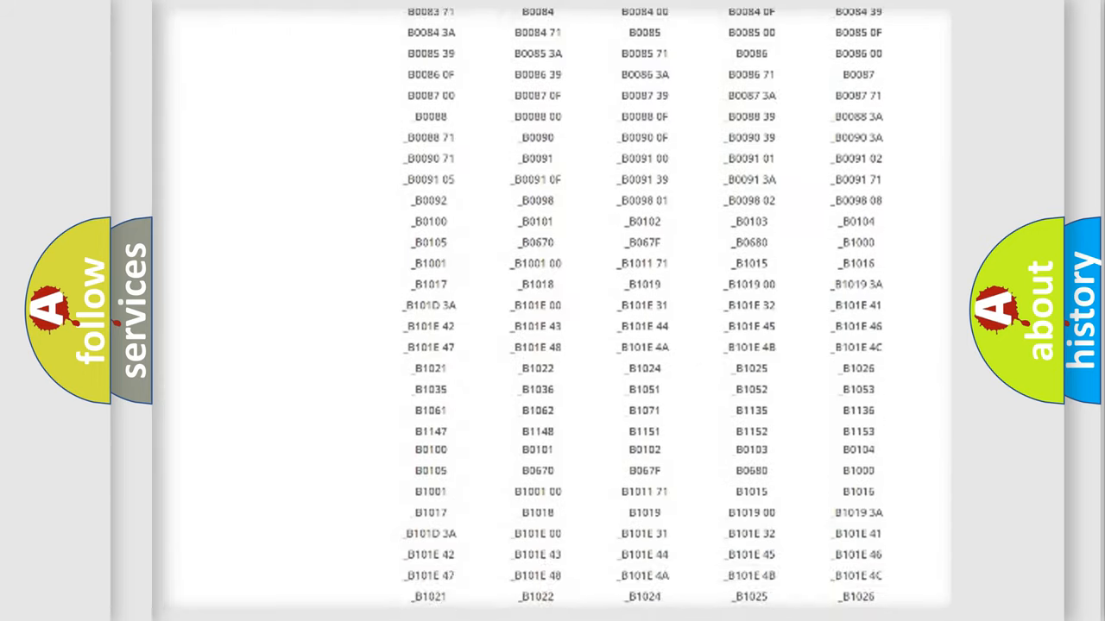
{"action": "scroll", "scroll_direction": "down", "scroll_amount": 3}
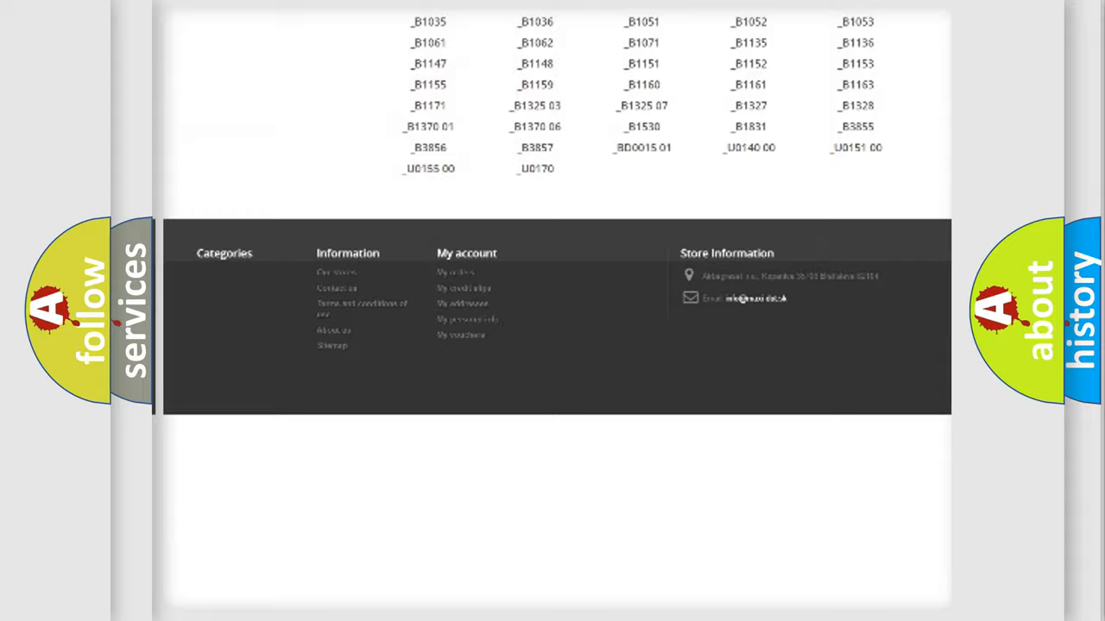